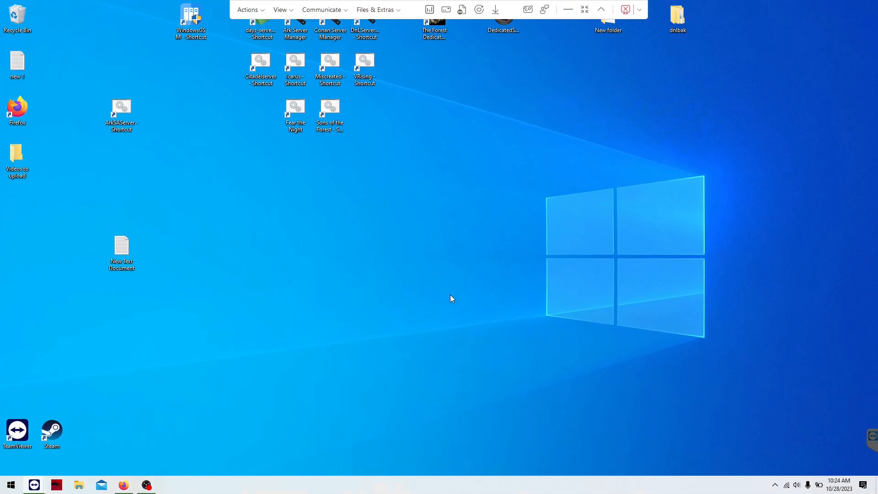
pyautogui.moveTo(448, 297)
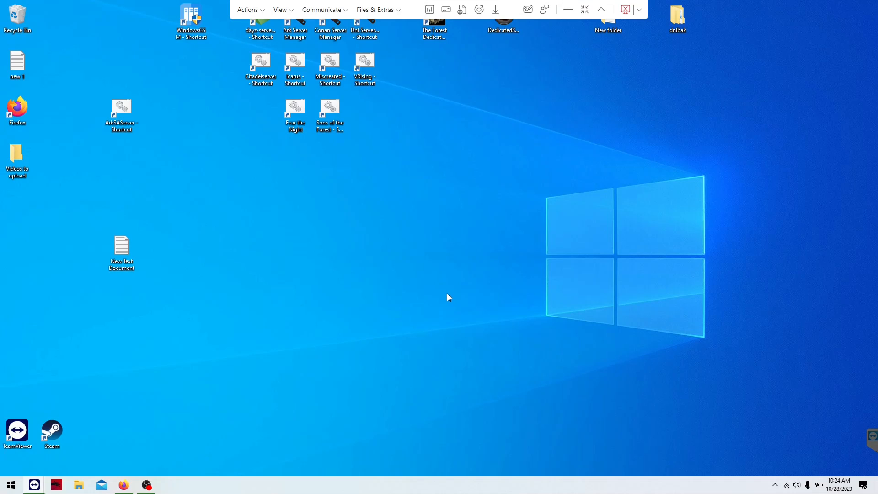
pyautogui.moveTo(440, 294)
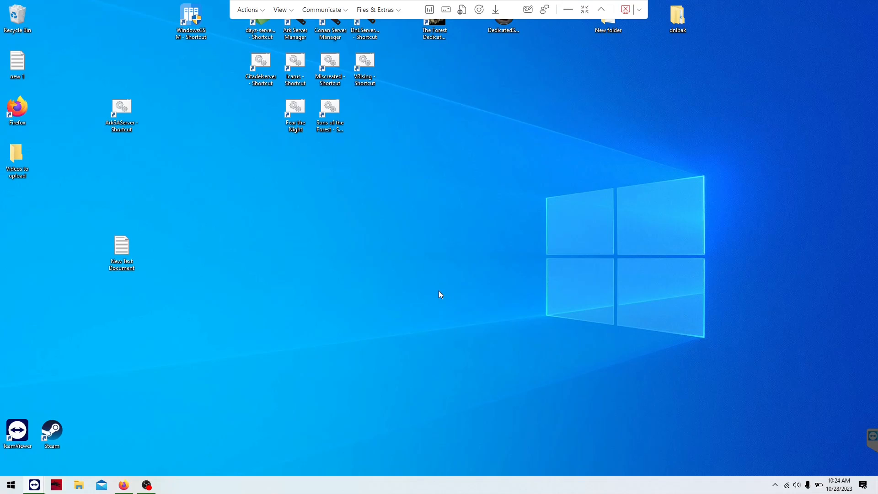
pyautogui.moveTo(432, 295)
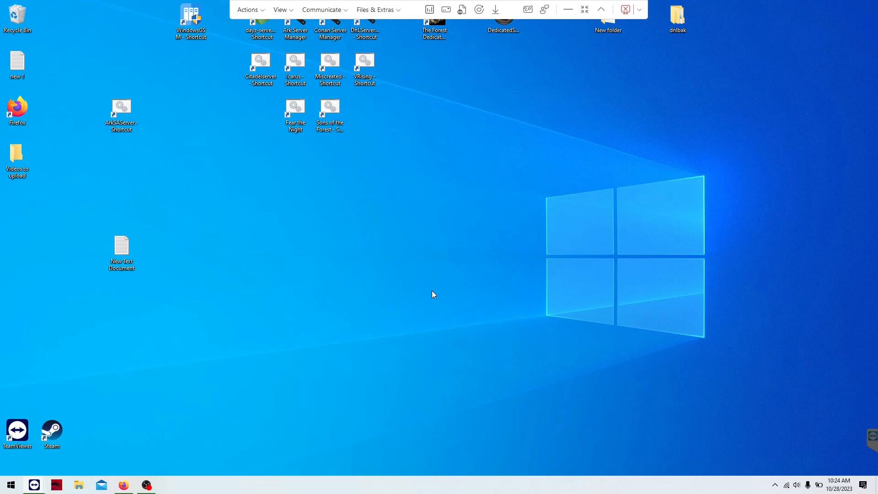
pyautogui.moveTo(350, 297)
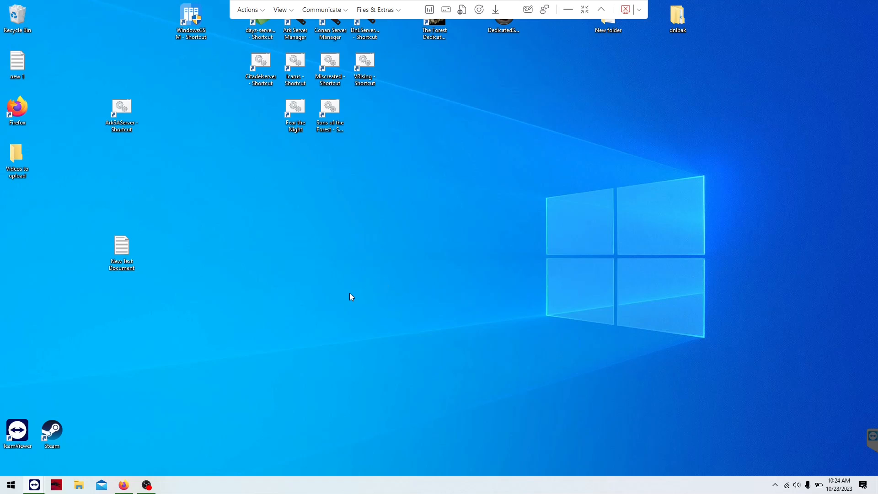
pyautogui.moveTo(343, 293)
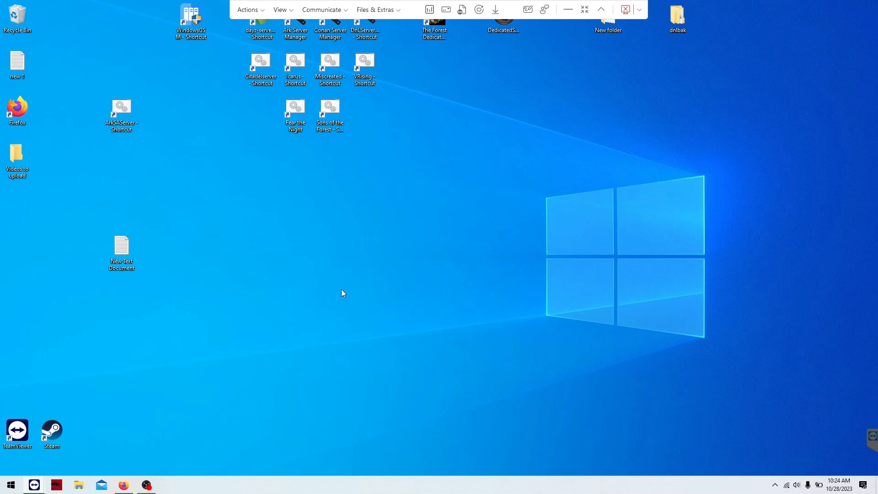
pyautogui.moveTo(200, 174)
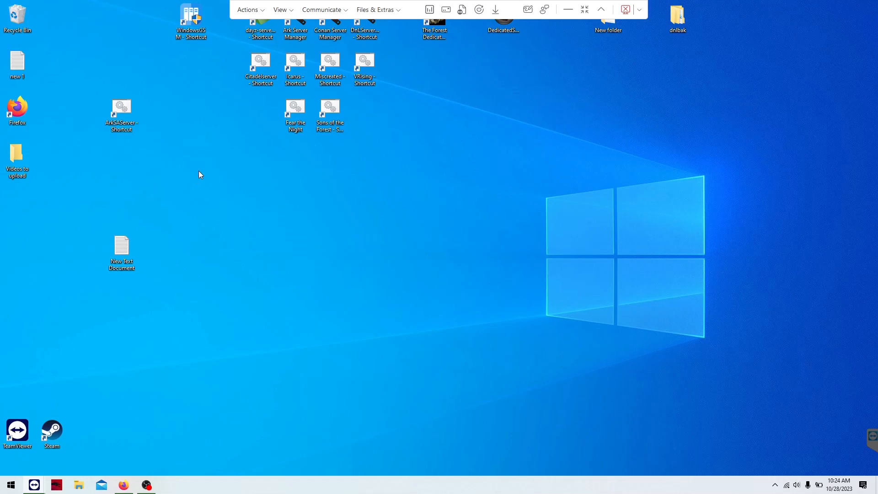
pyautogui.moveTo(315, 276)
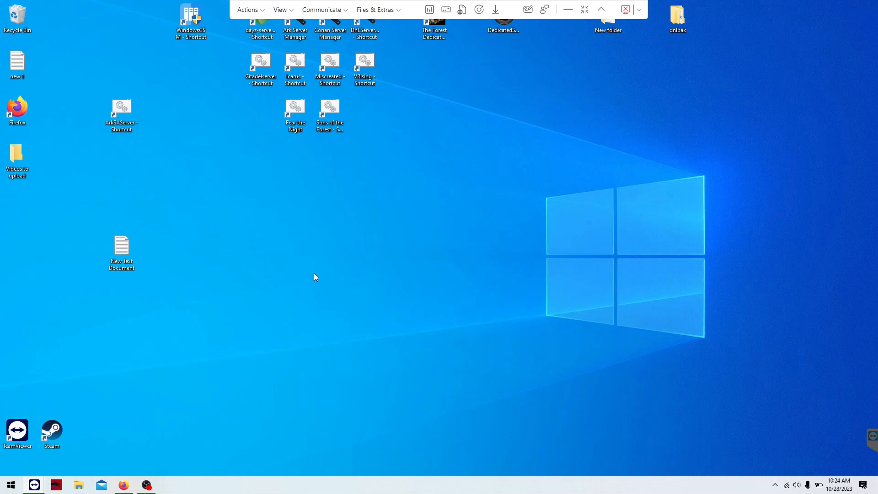
pyautogui.moveTo(217, 161)
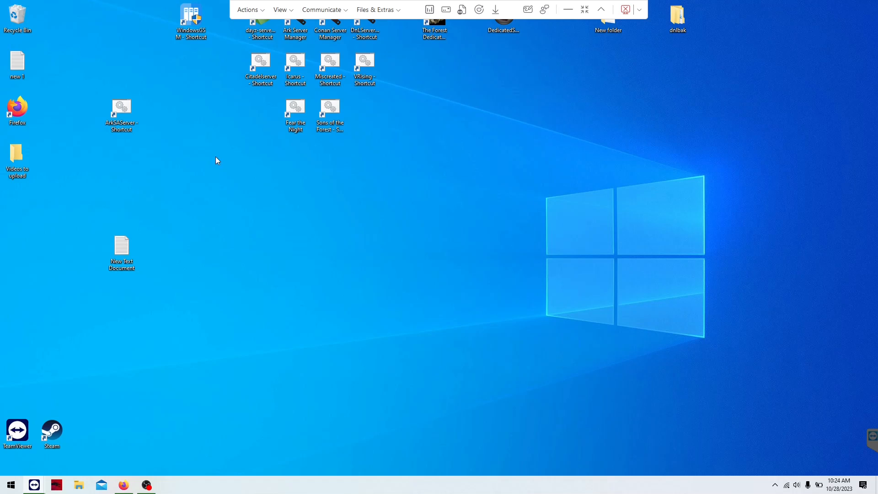
pyautogui.moveTo(166, 435)
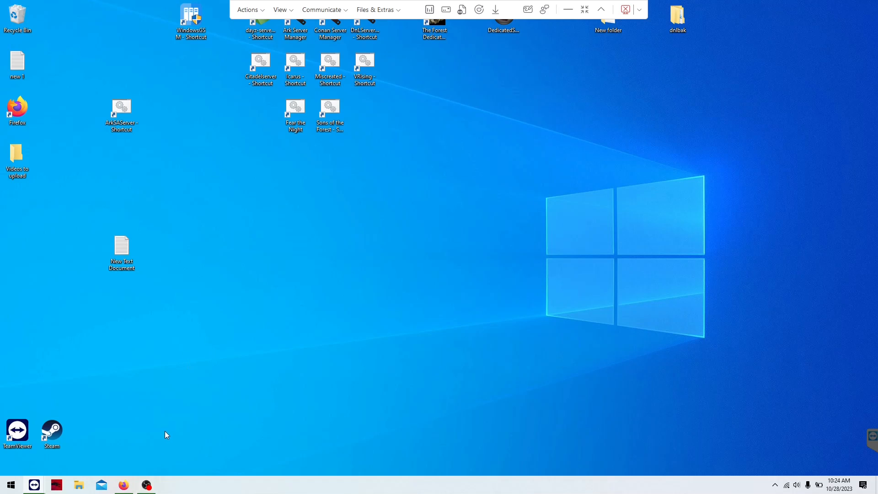
pyautogui.moveTo(244, 291)
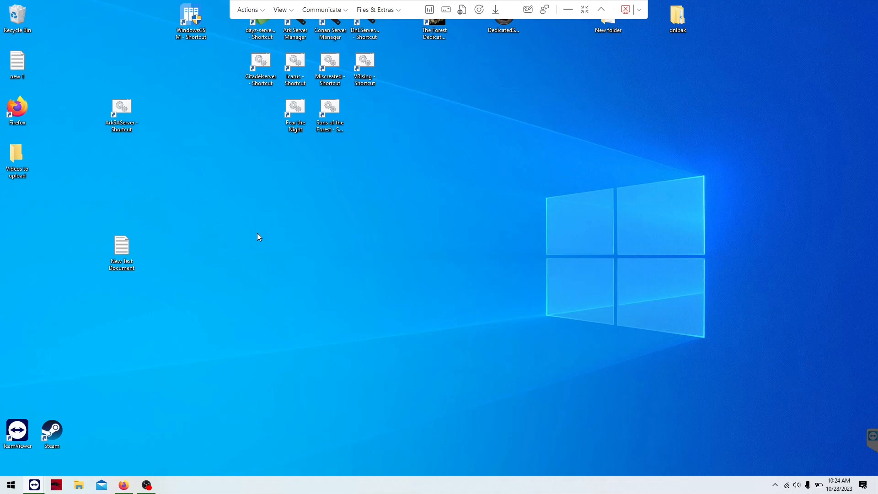
# Launch WindowsGSM from its desktop shortcut and wait for the eleven-server list to load
pyautogui.click(190, 21)
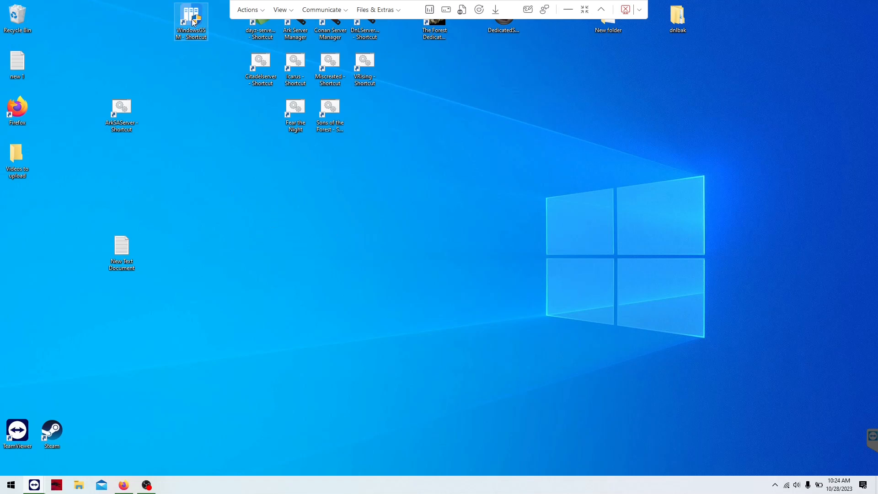
pyautogui.doubleClick(192, 21)
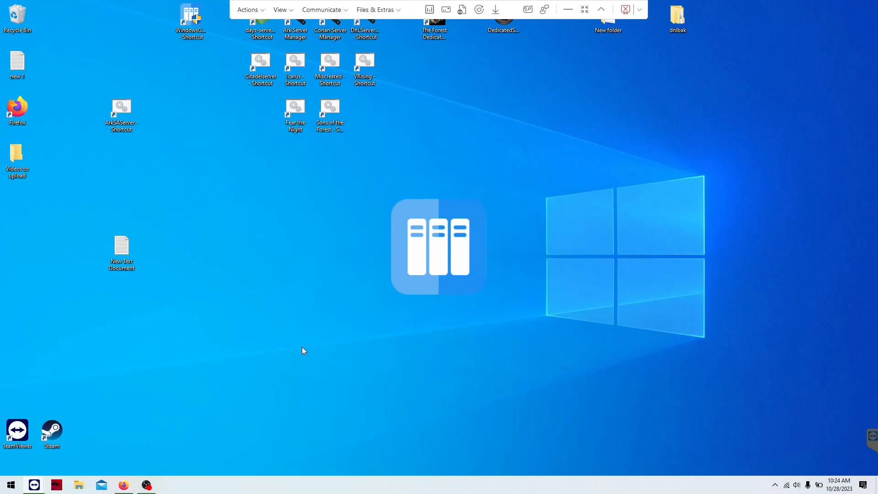
pyautogui.moveTo(295, 356)
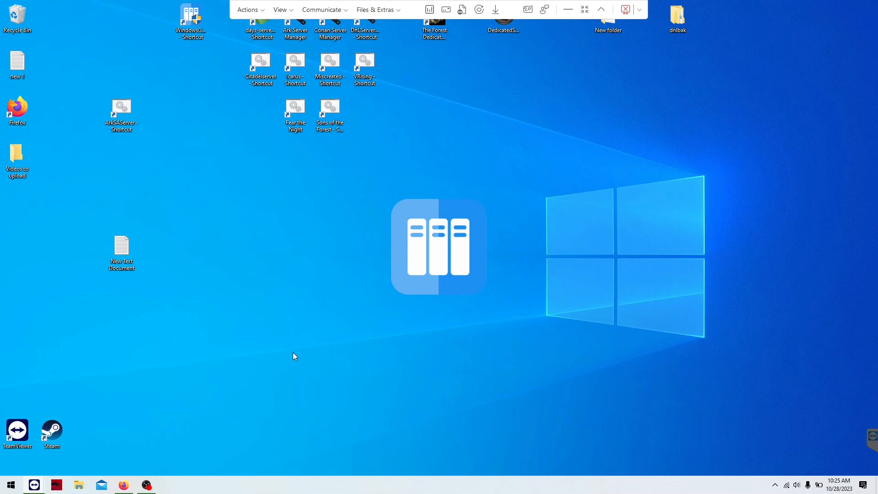
pyautogui.doubleClick(189, 17)
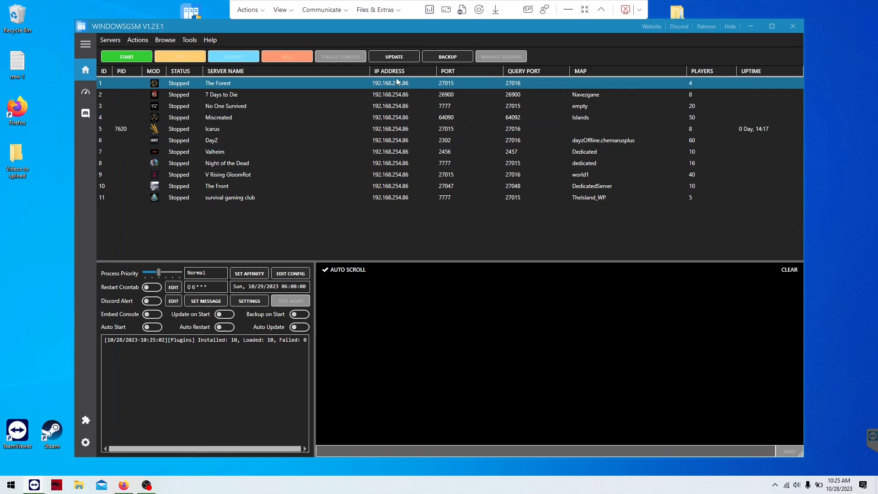
pyautogui.moveTo(250, 232)
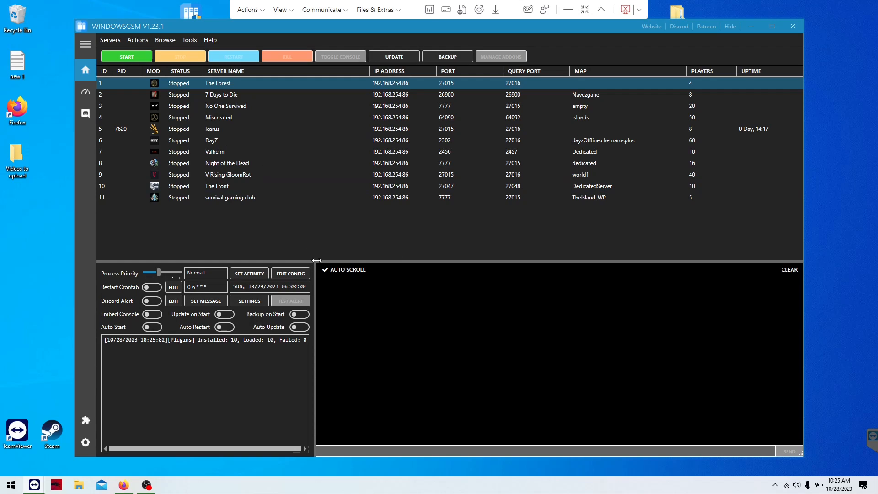
pyautogui.moveTo(306, 240)
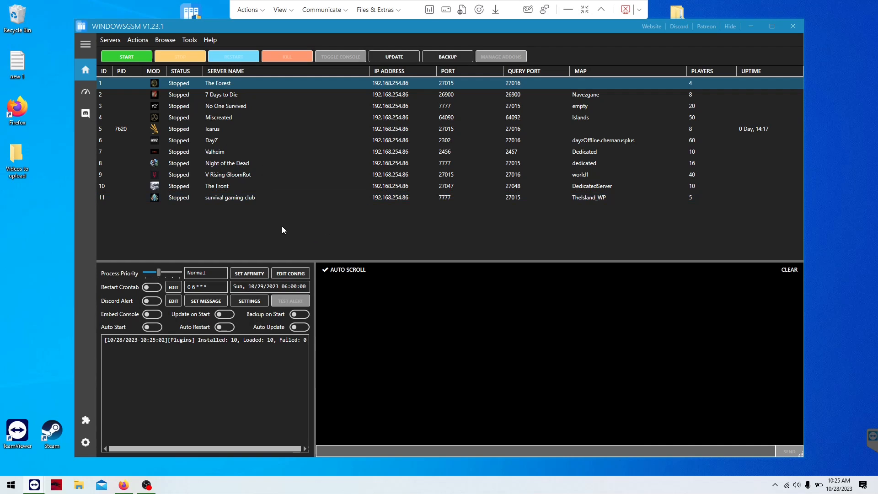
pyautogui.moveTo(213, 219)
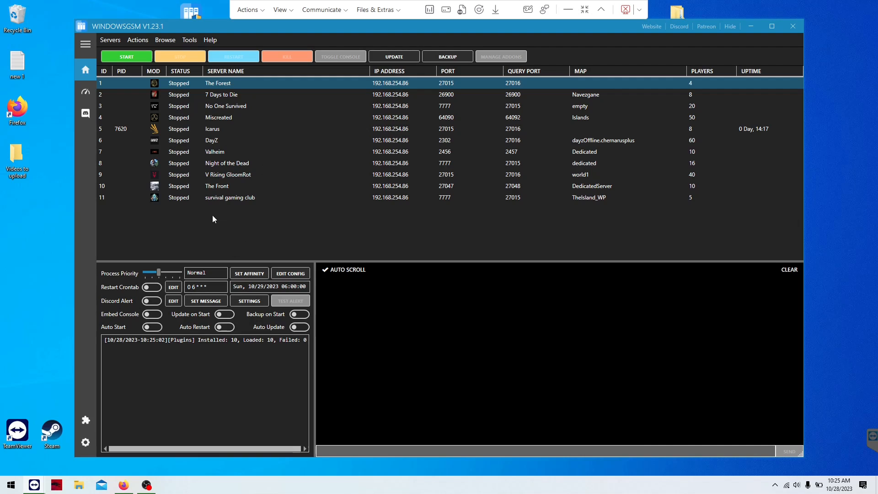
pyautogui.moveTo(225, 232)
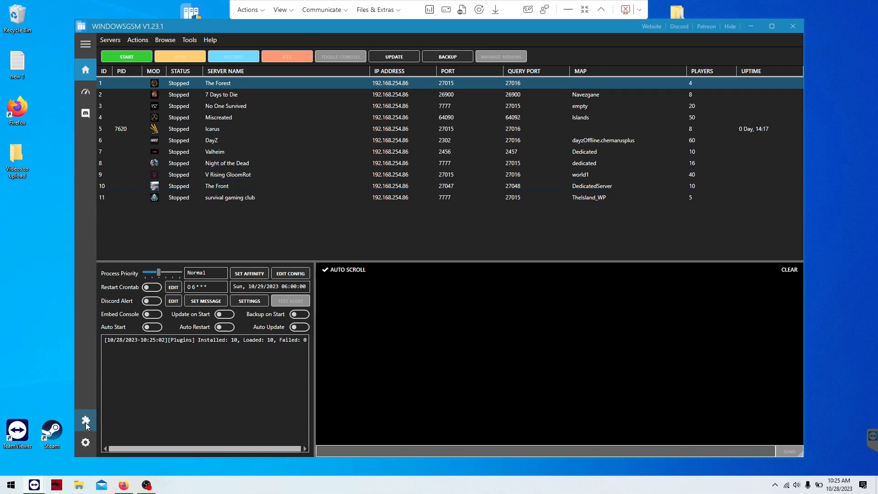
pyautogui.moveTo(651, 77)
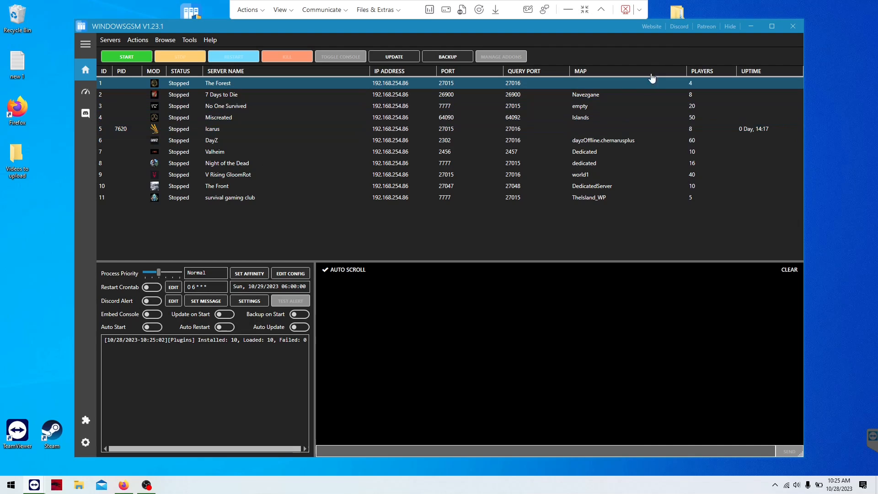
pyautogui.moveTo(206, 250)
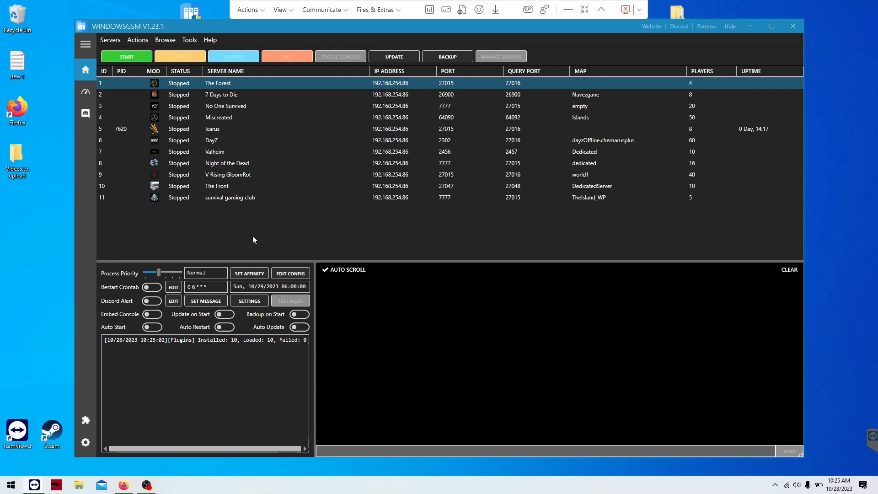
pyautogui.moveTo(249, 243)
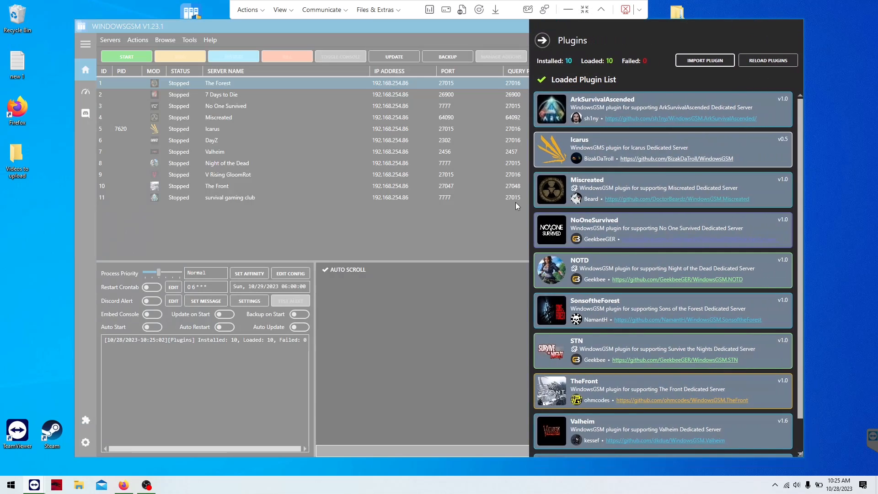
pyautogui.moveTo(704, 60)
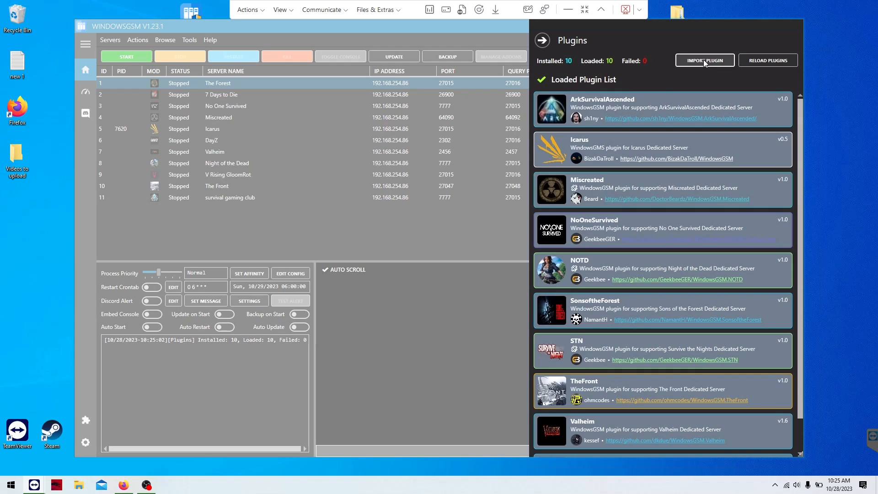
# Import WindowsGSM.ArkSurvivalAscended-main.zip from Downloads as a new plugin
pyautogui.click(705, 60)
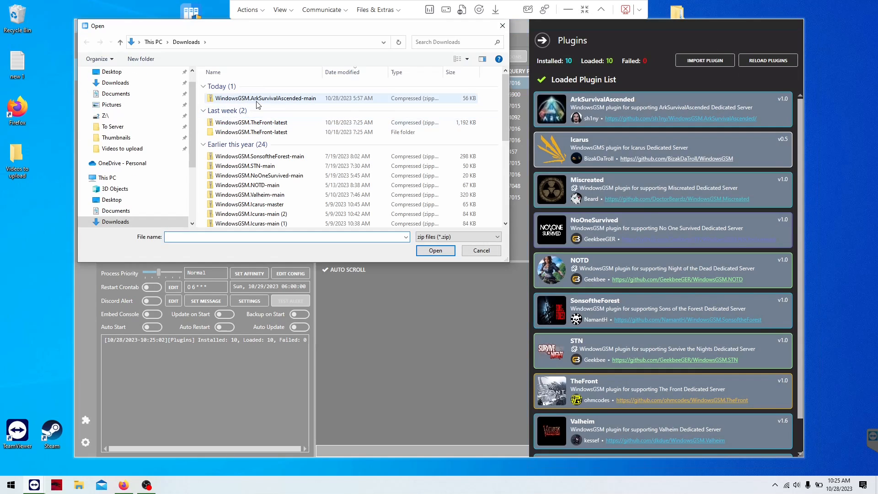
pyautogui.click(265, 98)
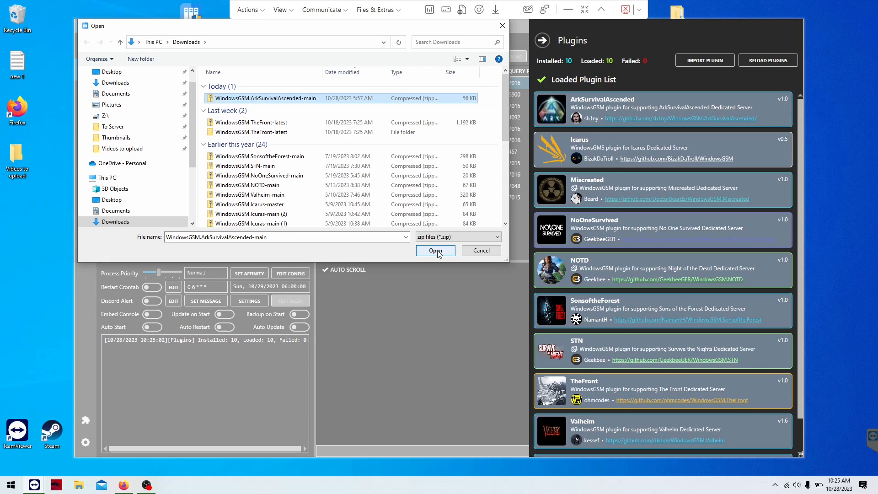
pyautogui.click(435, 251)
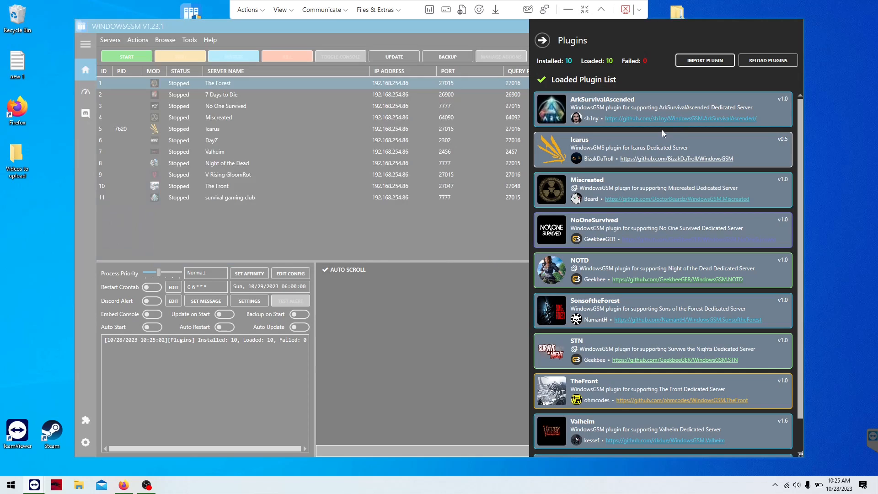
pyautogui.moveTo(601, 107)
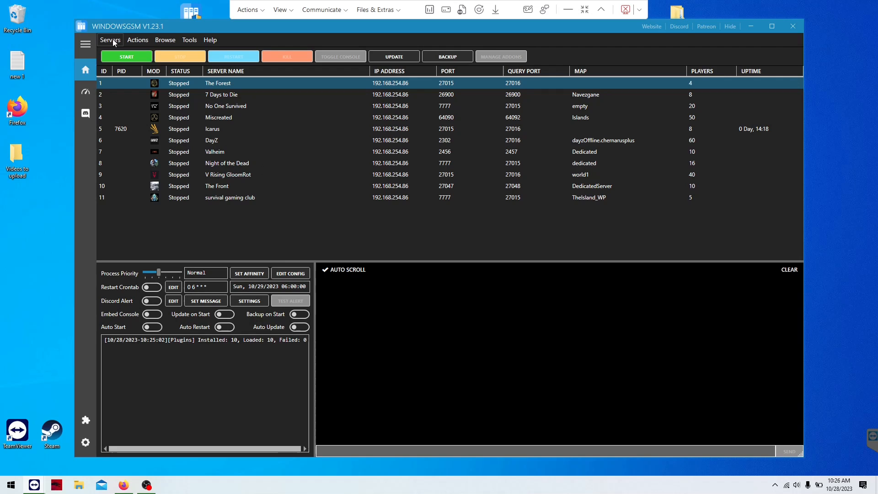
# Start a new server install with ArkSurvivalAscended Dedicated Server, default name WindowsGSM - Server #12
pyautogui.click(110, 39)
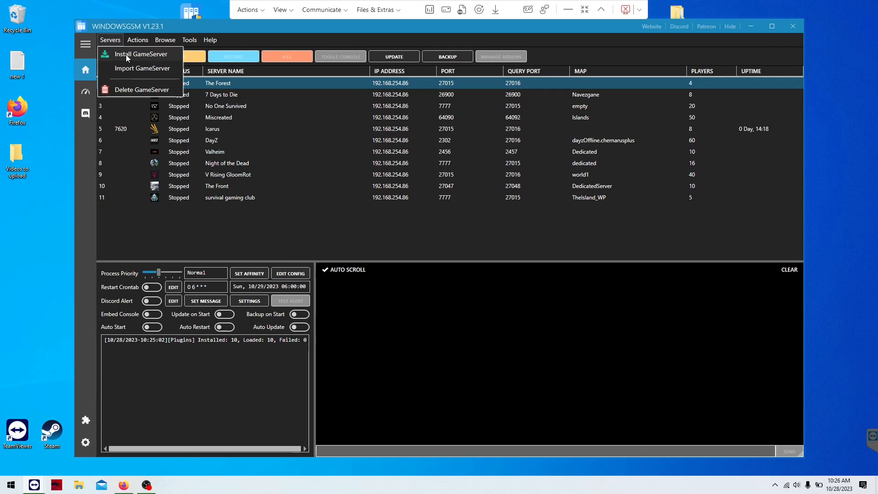
pyautogui.click(141, 54)
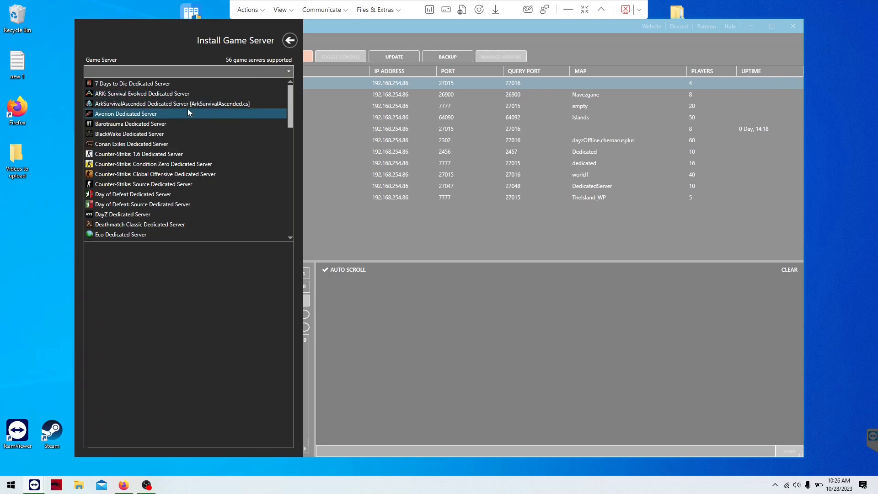
pyautogui.click(170, 104)
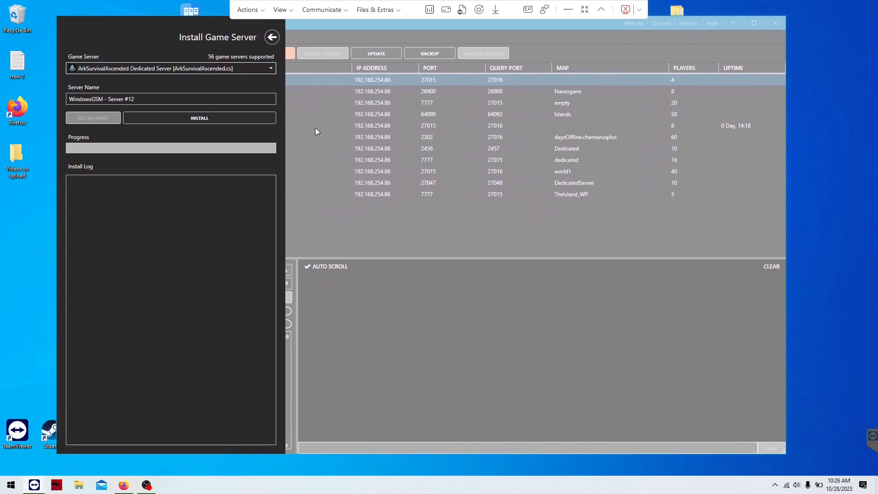
pyautogui.moveTo(490, 201)
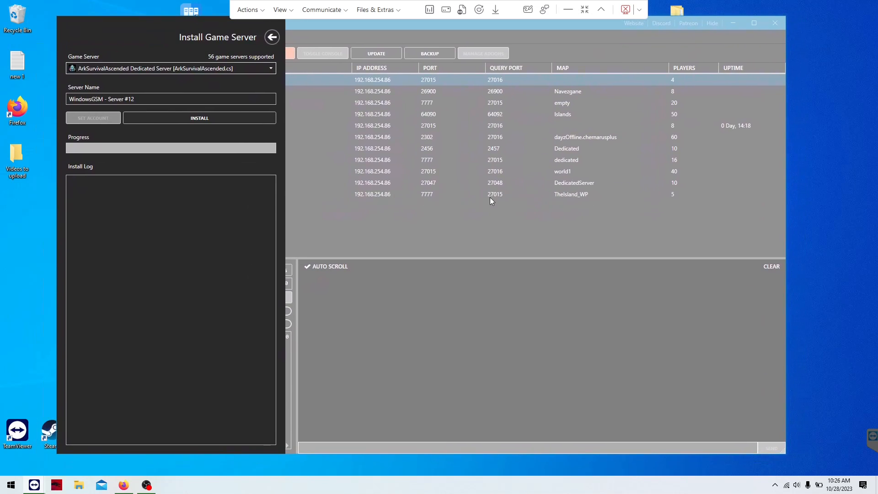
pyautogui.click(151, 99)
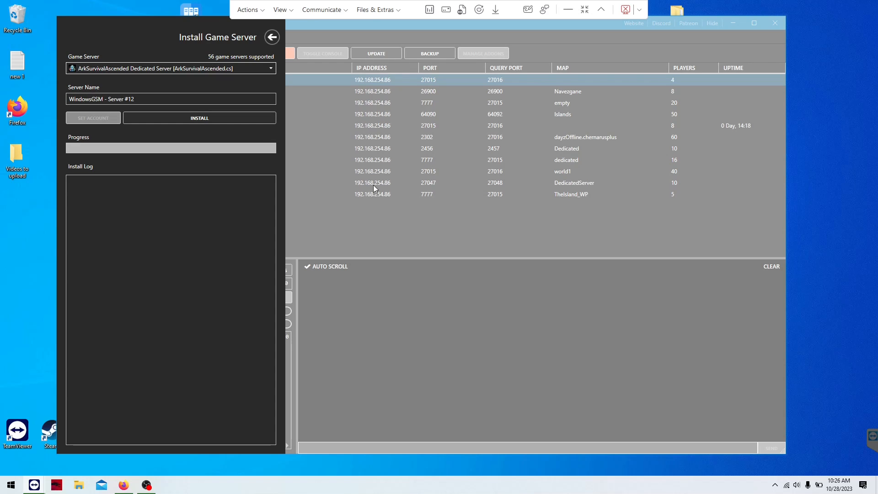
pyautogui.moveTo(311, 178)
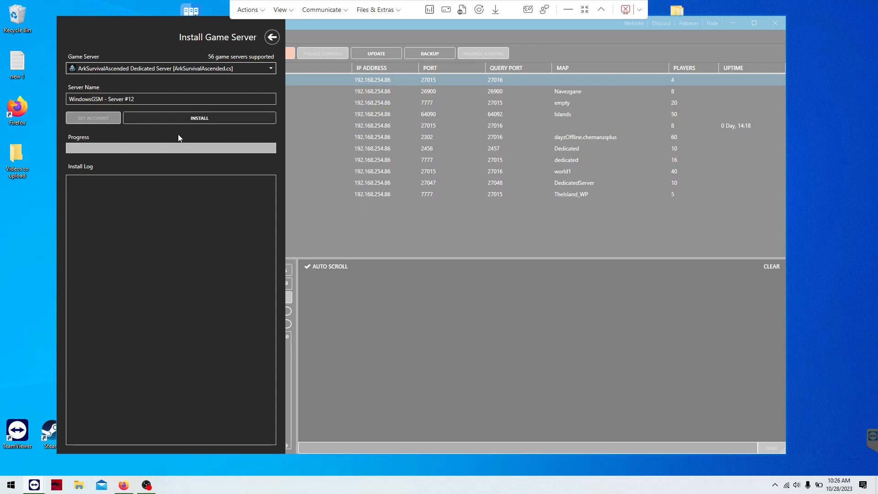
pyautogui.click(170, 99)
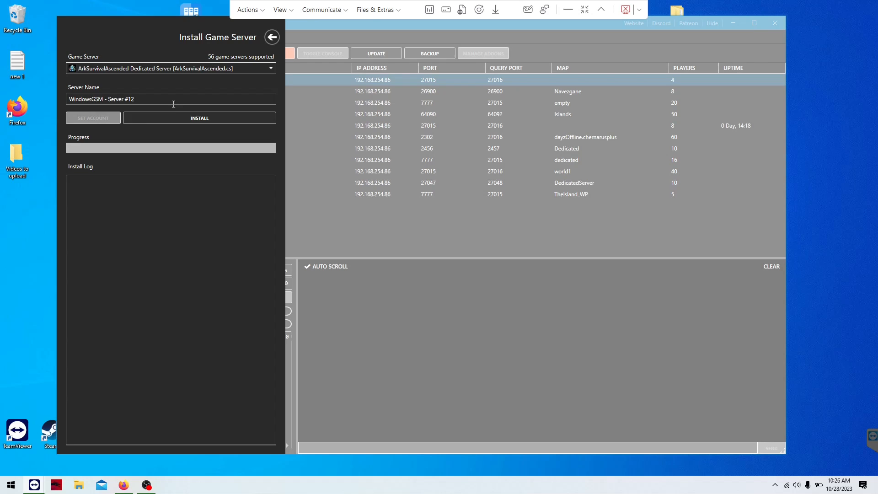
pyautogui.moveTo(232, 68)
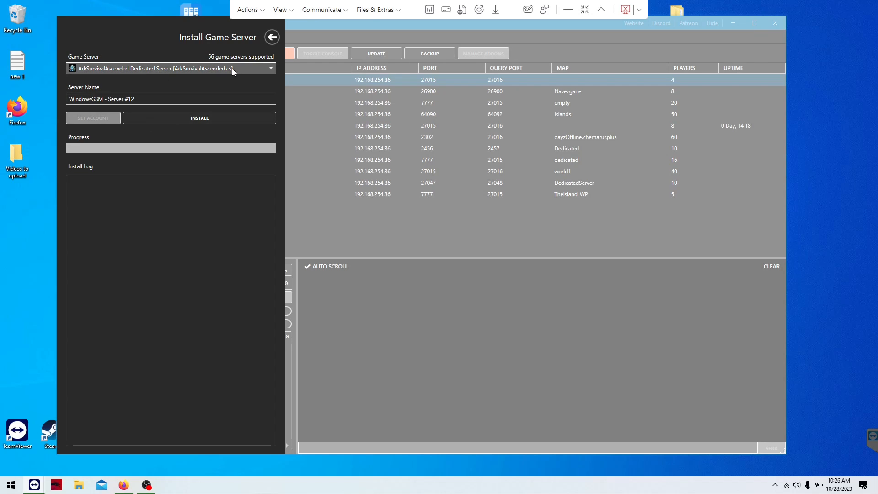
pyautogui.moveTo(267, 45)
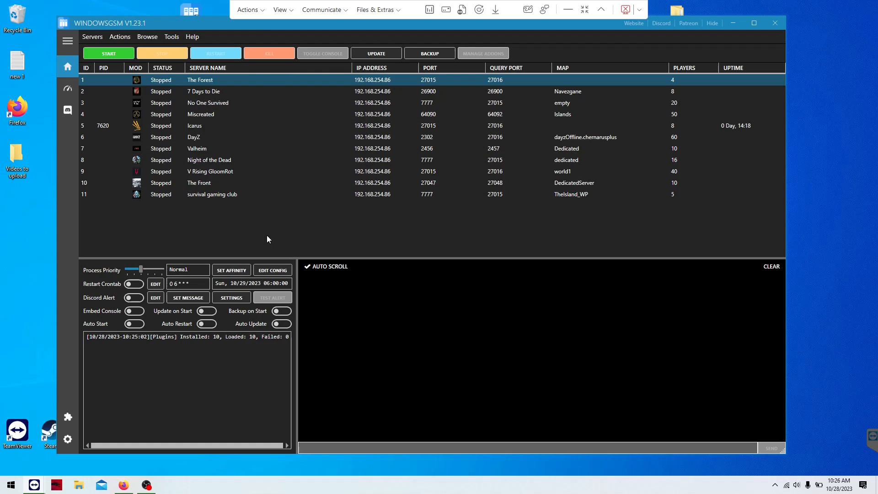
# Select the survival gaming club server, row 11 of the list
pyautogui.click(212, 194)
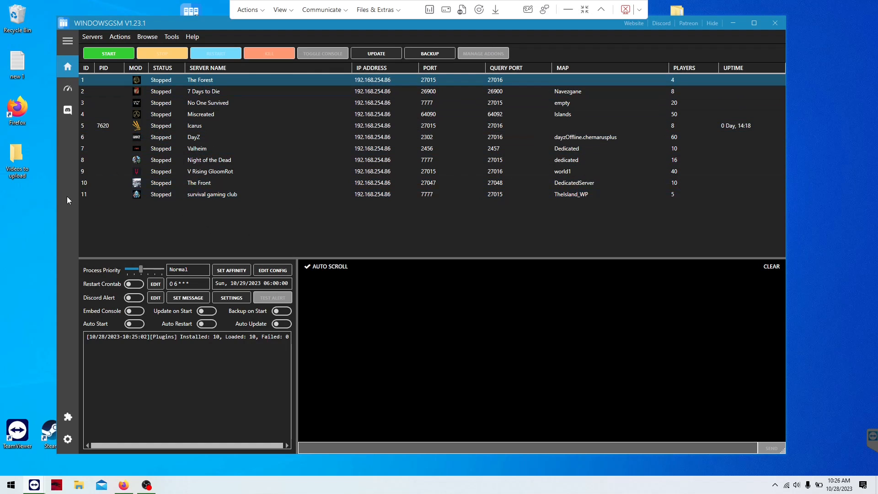
pyautogui.moveTo(147, 210)
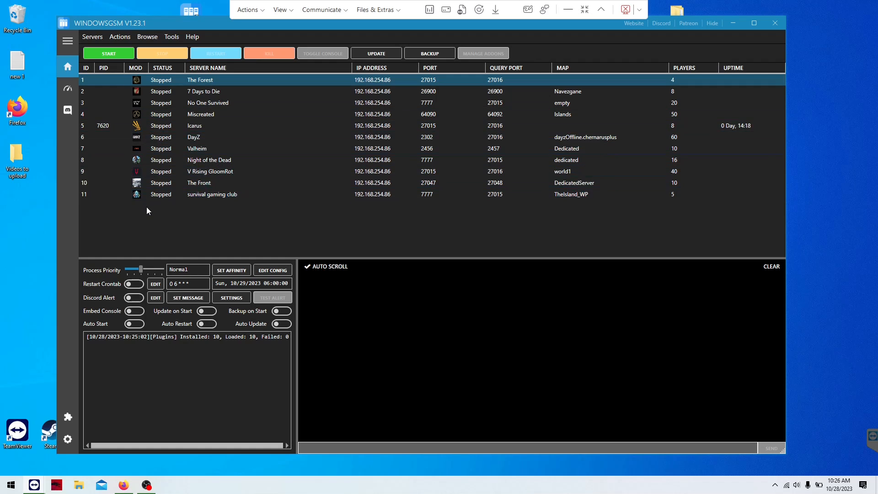
pyautogui.click(212, 194)
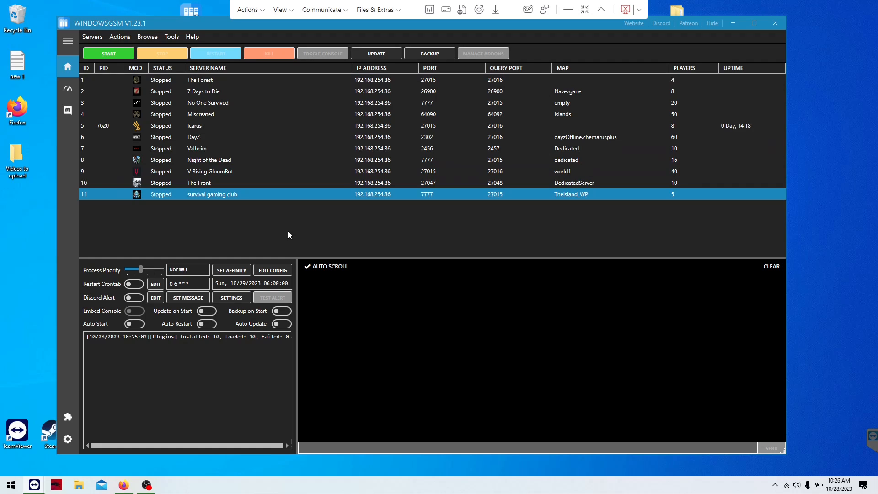
pyautogui.moveTo(250, 222)
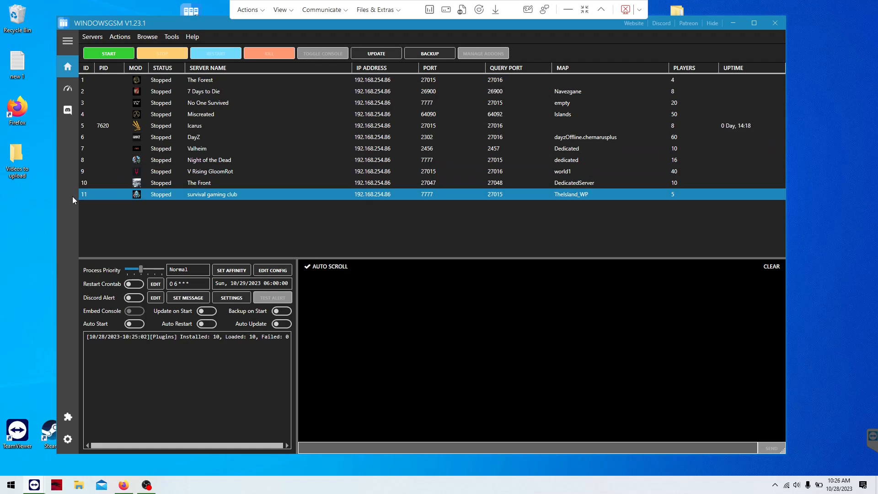
pyautogui.moveTo(296, 271)
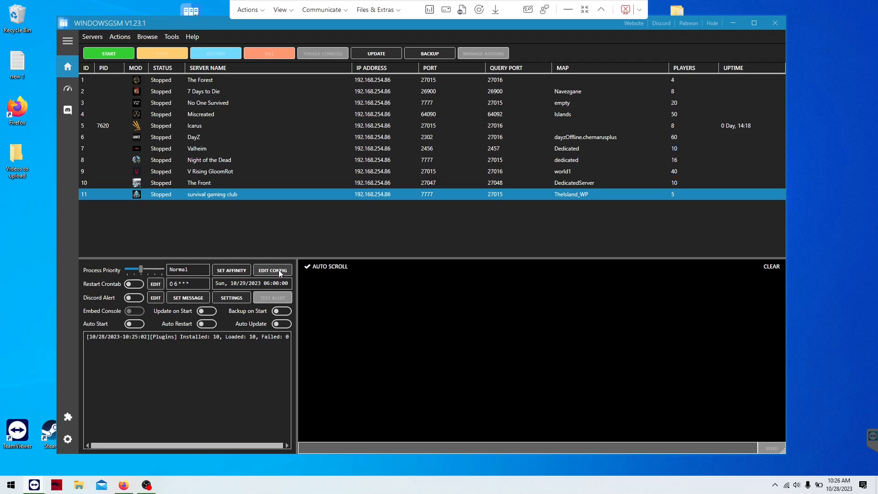
# Open survival gaming club's config and set start parameters ?RCONEnabled=True?RCONPort=27021 -NoBattlEye
pyautogui.click(272, 269)
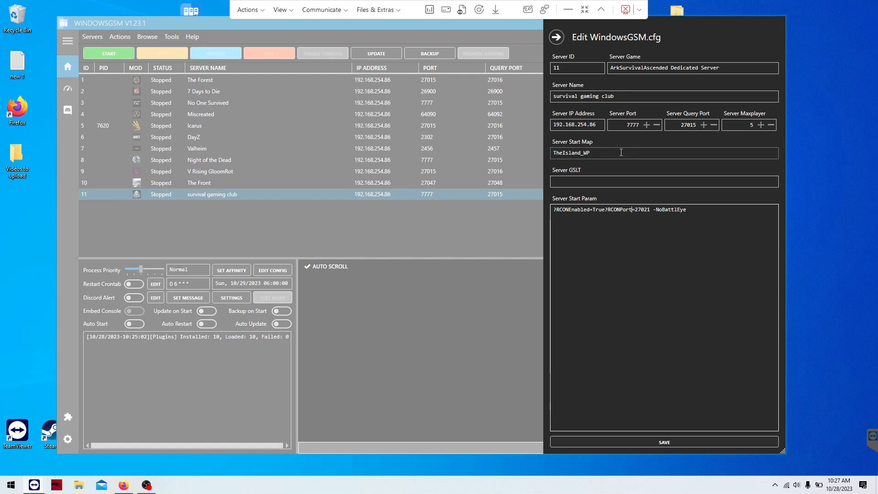
pyautogui.moveTo(691, 125)
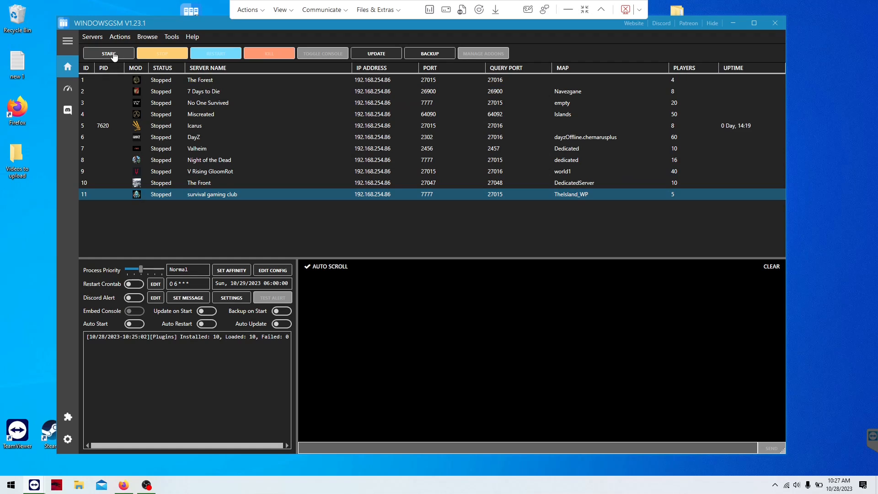
# Start the survival gaming club server so it shows Started with a process ID
pyautogui.click(108, 53)
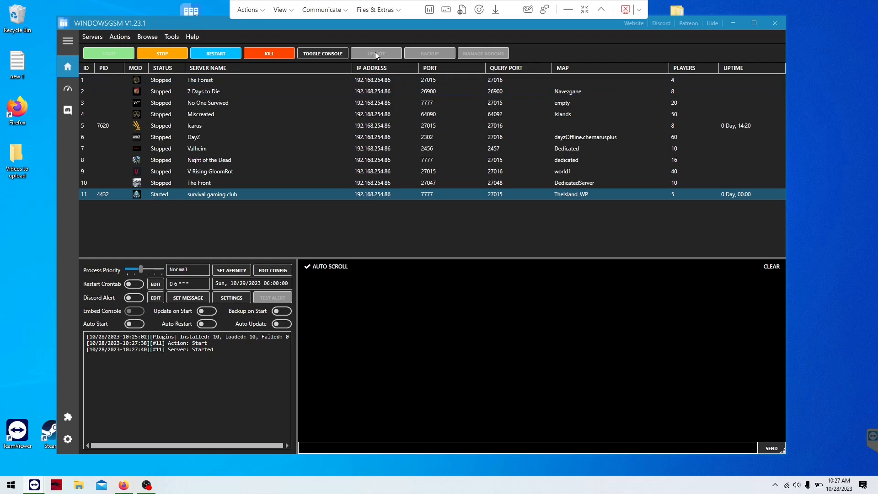
pyautogui.moveTo(320, 209)
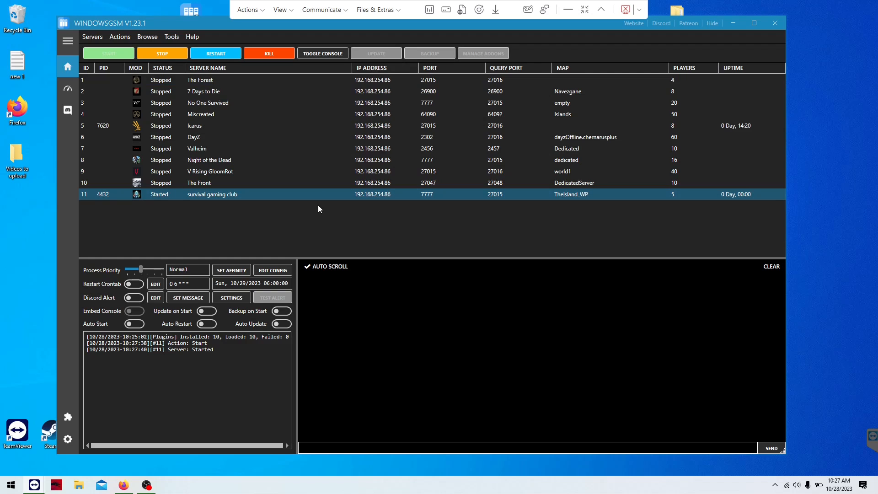
pyautogui.moveTo(279, 227)
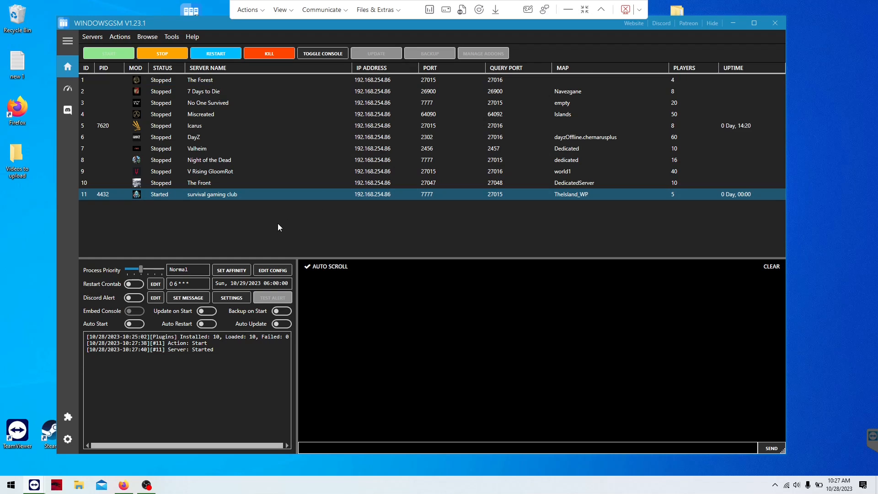
pyautogui.moveTo(212, 228)
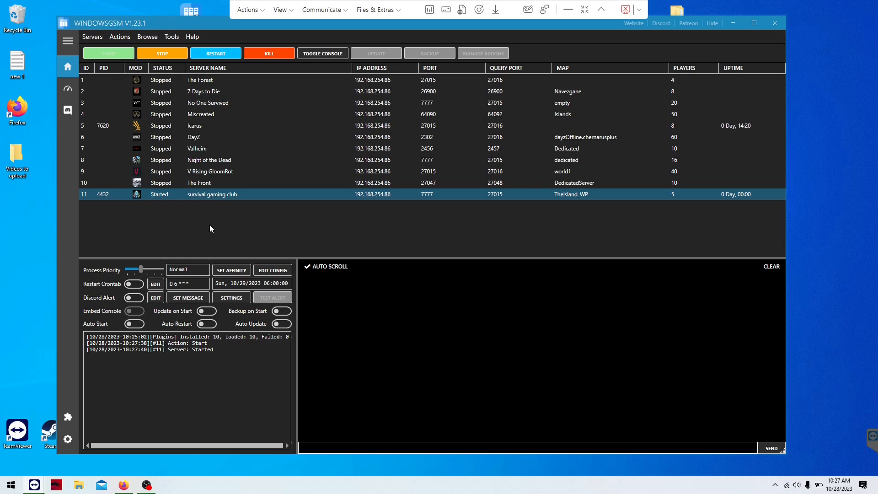
pyautogui.moveTo(251, 253)
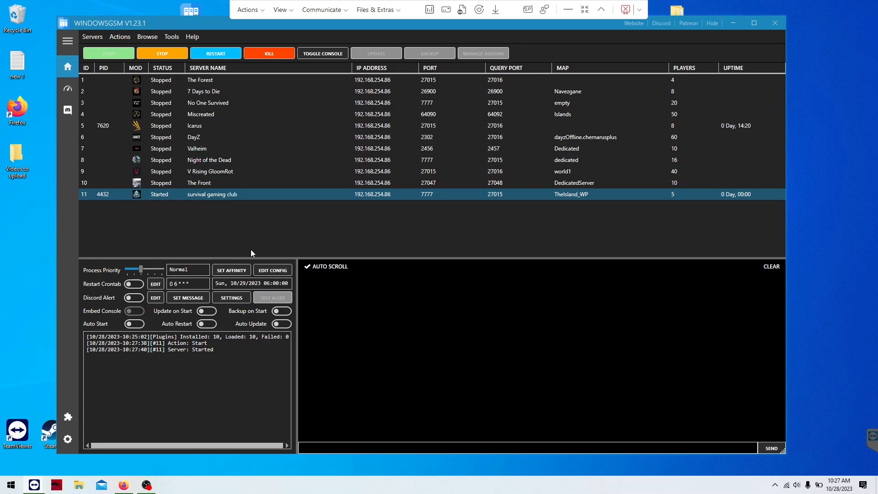
pyautogui.moveTo(237, 248)
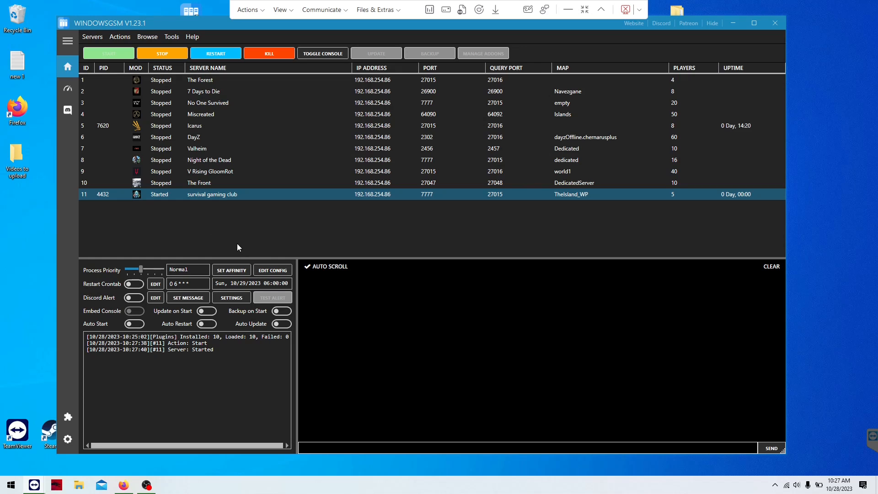
pyautogui.moveTo(208, 236)
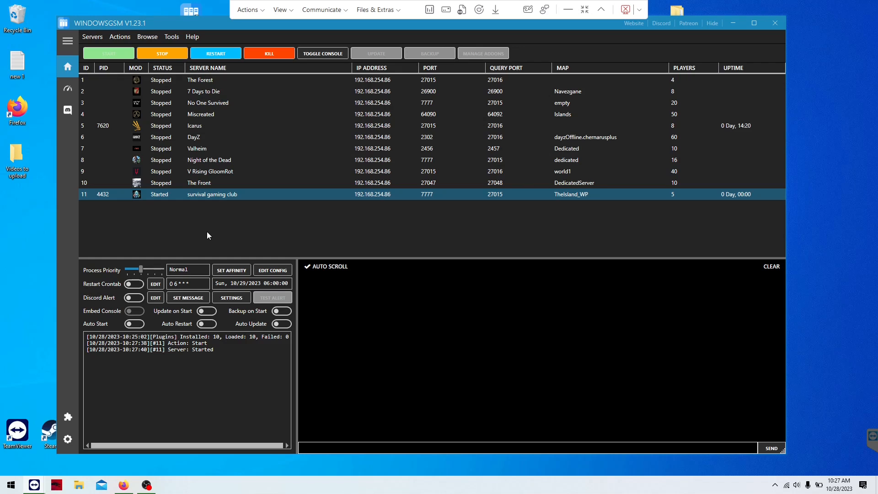
pyautogui.moveTo(248, 241)
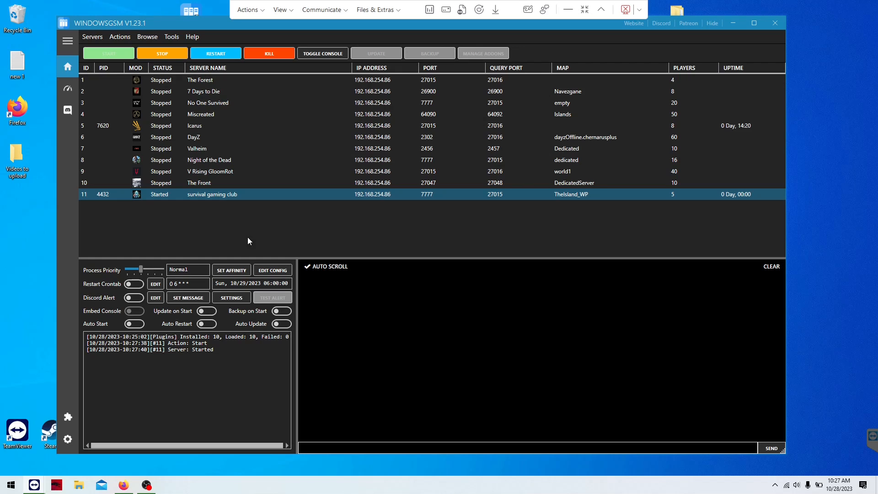
pyautogui.moveTo(250, 227)
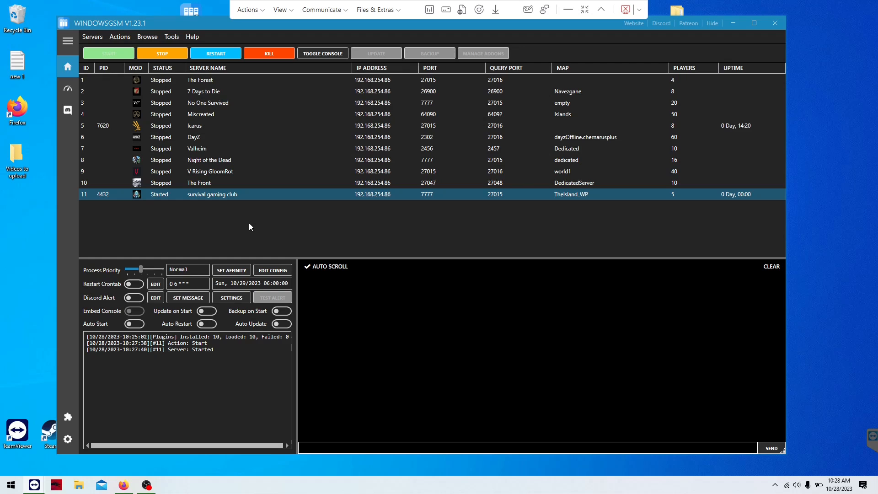
pyautogui.moveTo(244, 226)
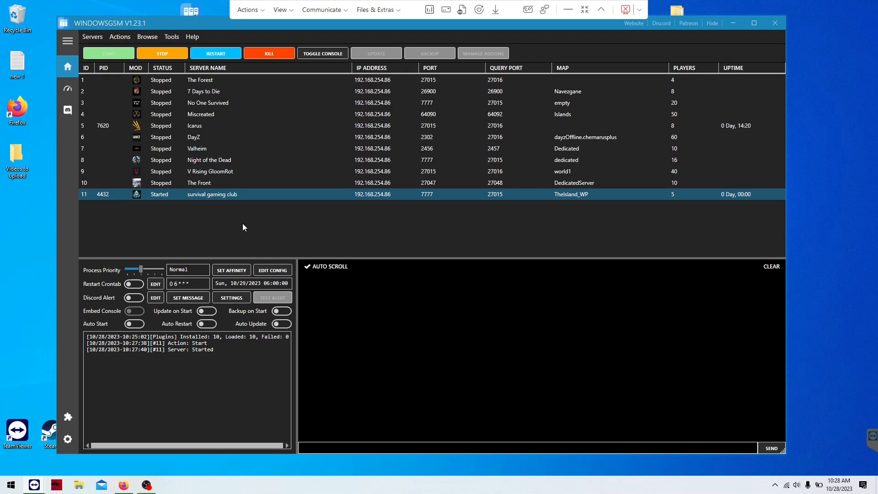
pyautogui.moveTo(240, 230)
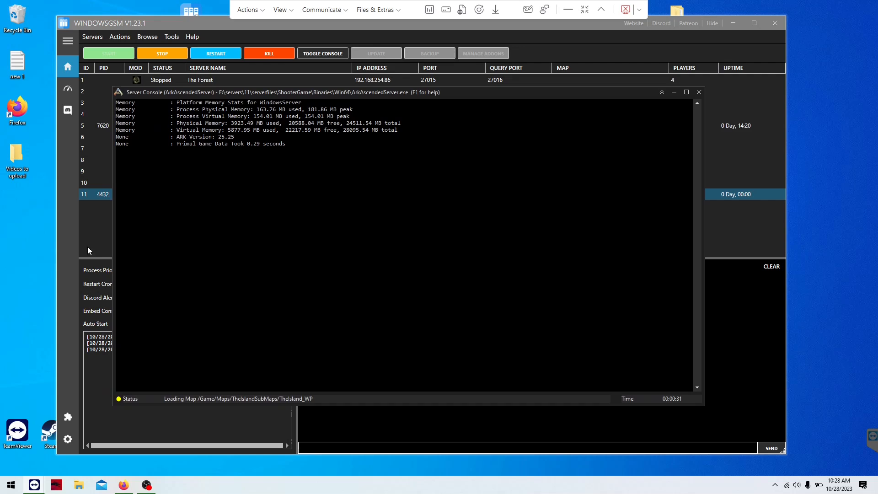
pyautogui.moveTo(362, 185)
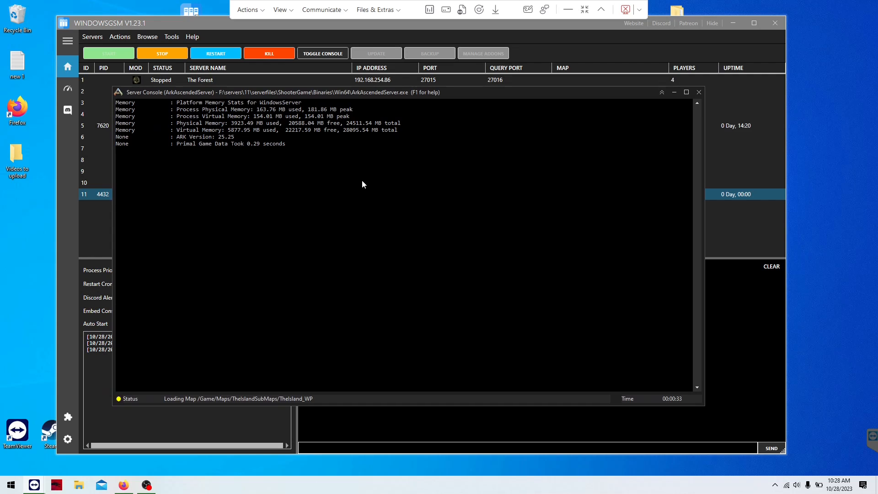
pyautogui.moveTo(187, 172)
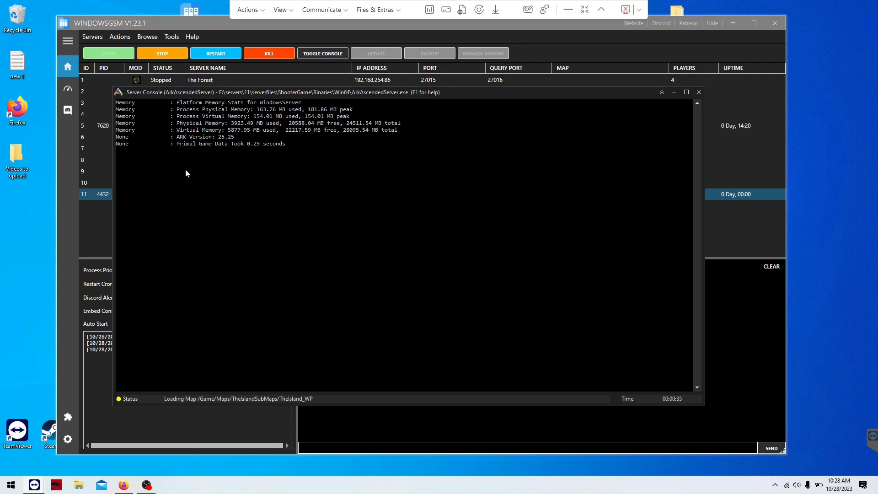
pyautogui.moveTo(199, 175)
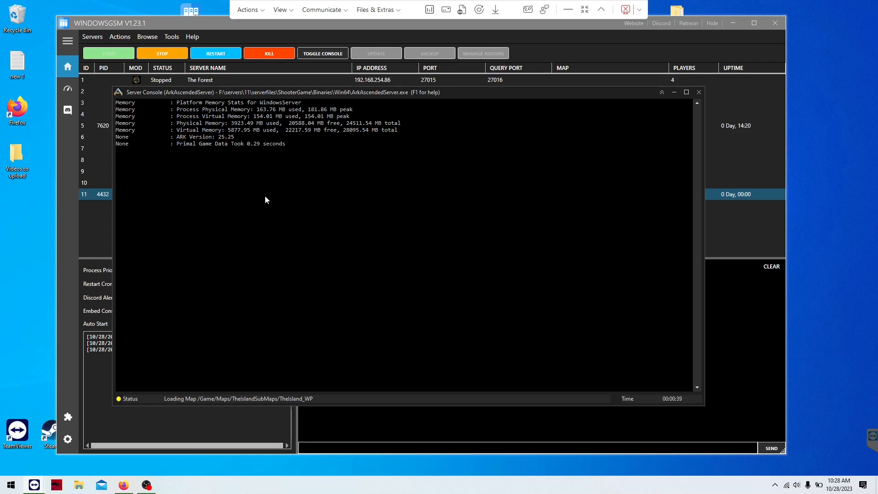
pyautogui.moveTo(252, 201)
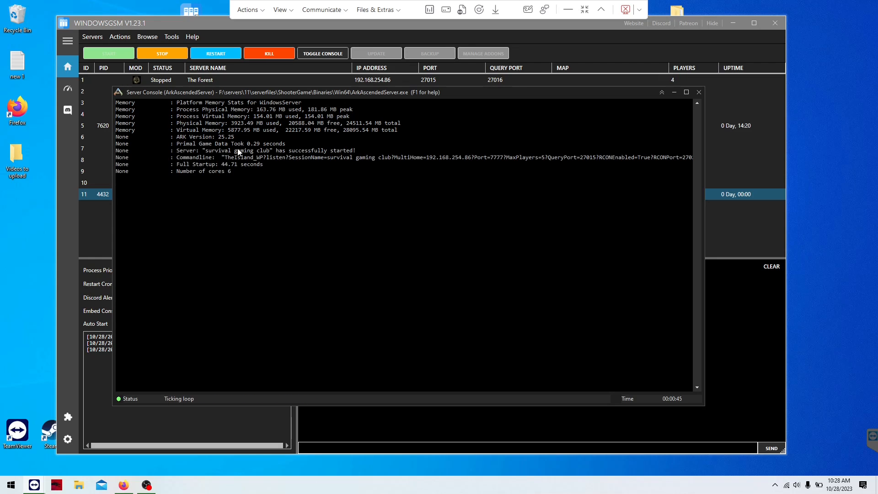
pyautogui.moveTo(500, 163)
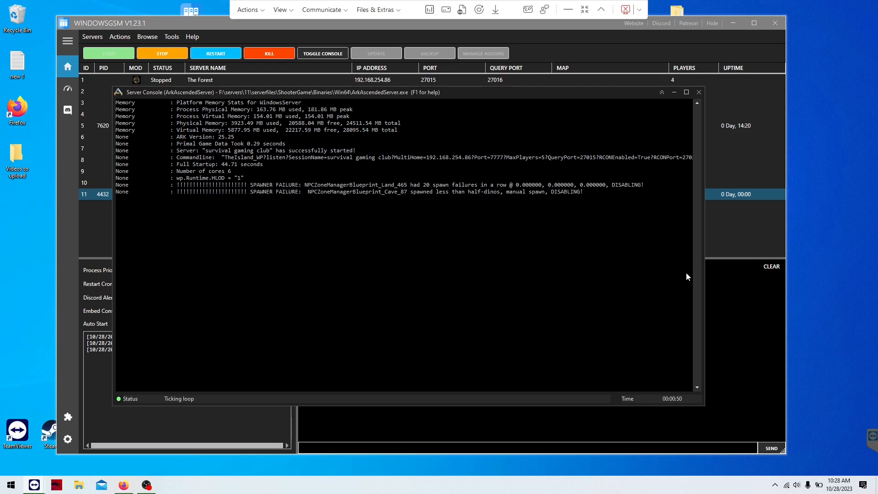
pyautogui.moveTo(257, 202)
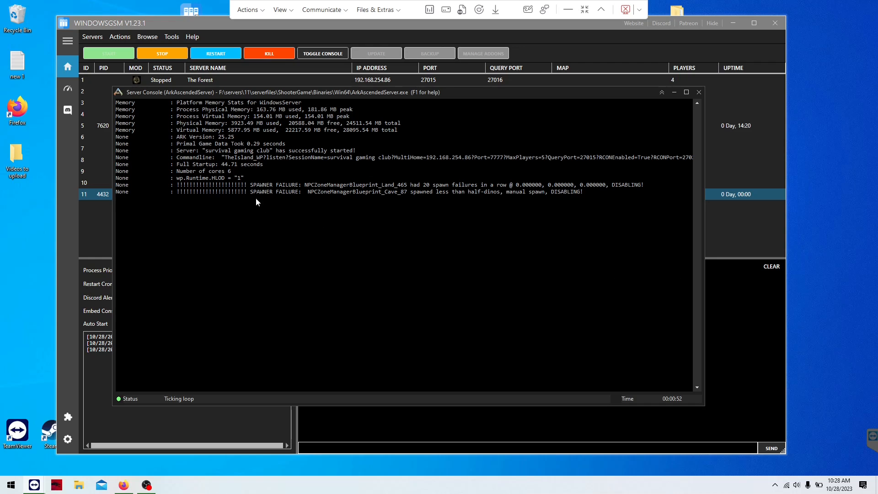
pyautogui.moveTo(285, 192)
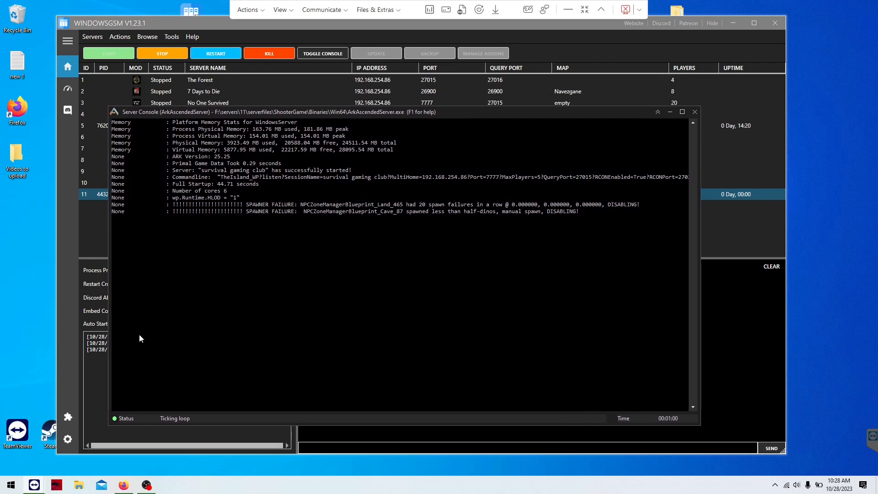
pyautogui.moveTo(147, 485)
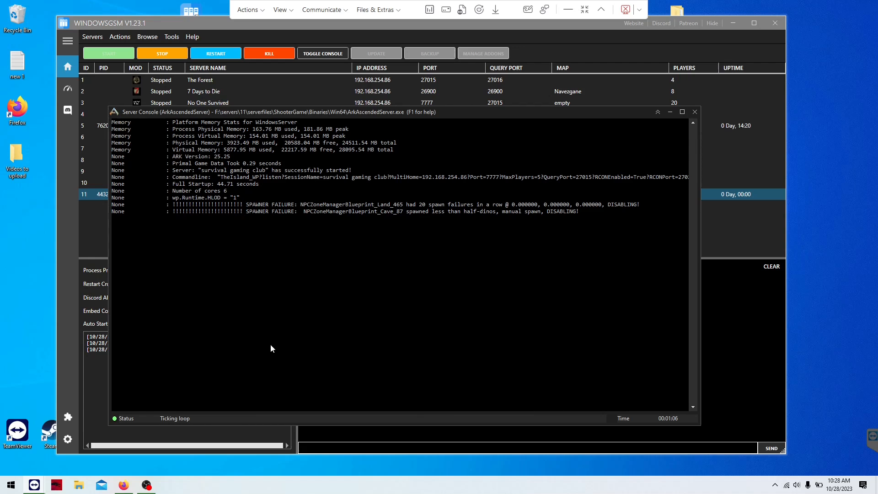
pyautogui.moveTo(264, 345)
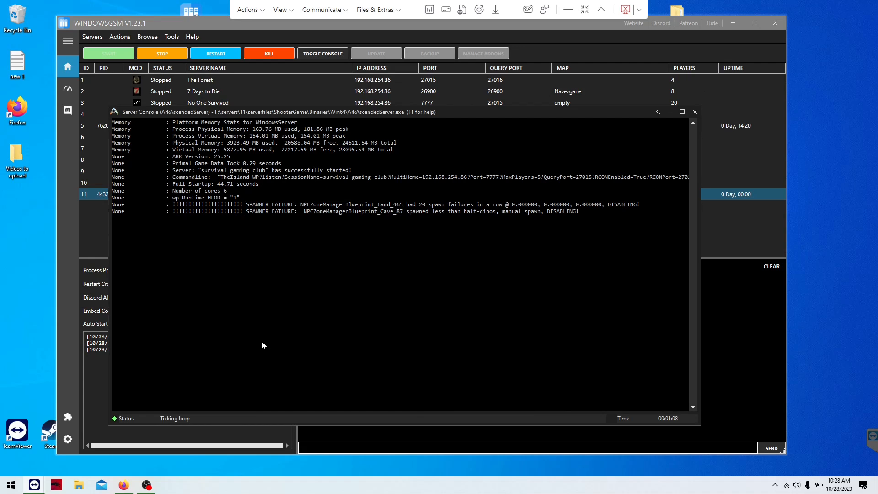
pyautogui.moveTo(259, 344)
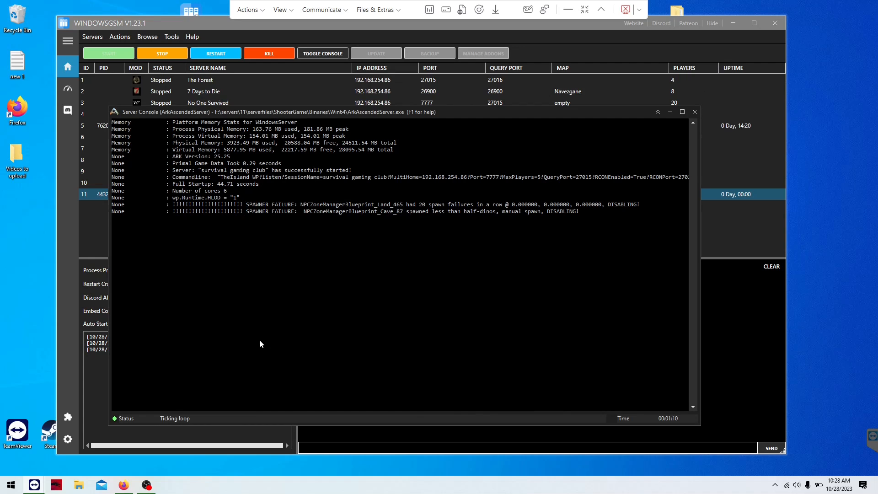